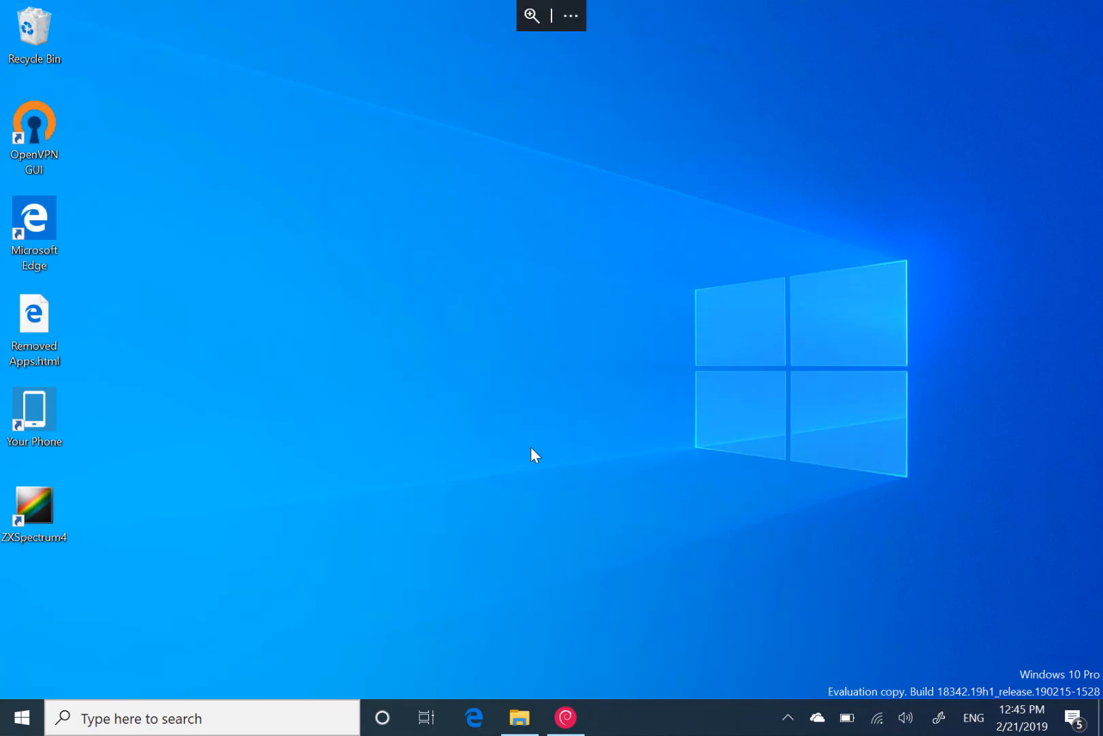
{"action": "mouse_move", "coordinate": [329, 498]}
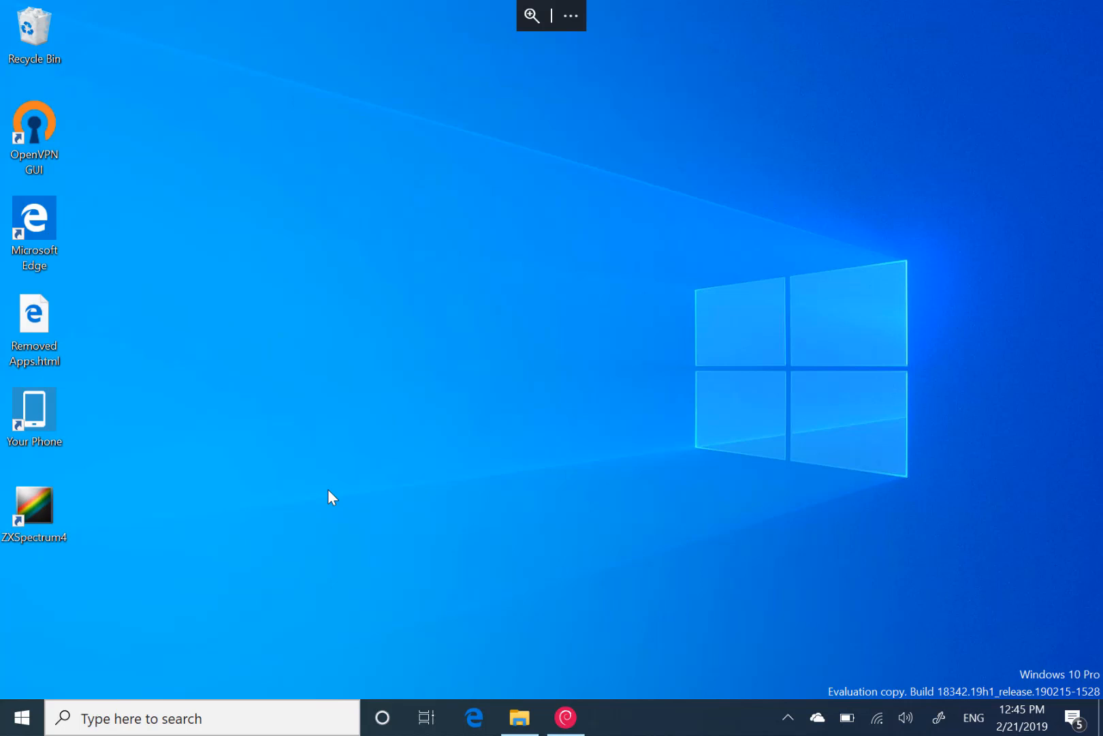
{"action": "mouse_move", "coordinate": [403, 472]}
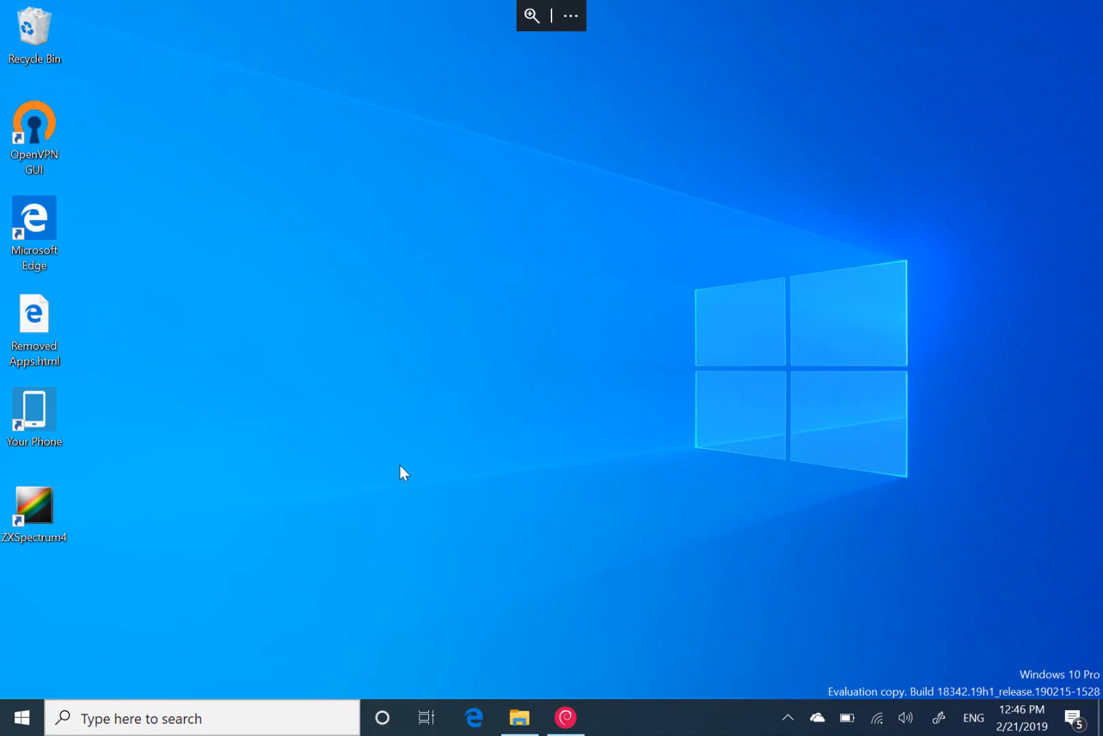
{"action": "mouse_move", "coordinate": [341, 497]}
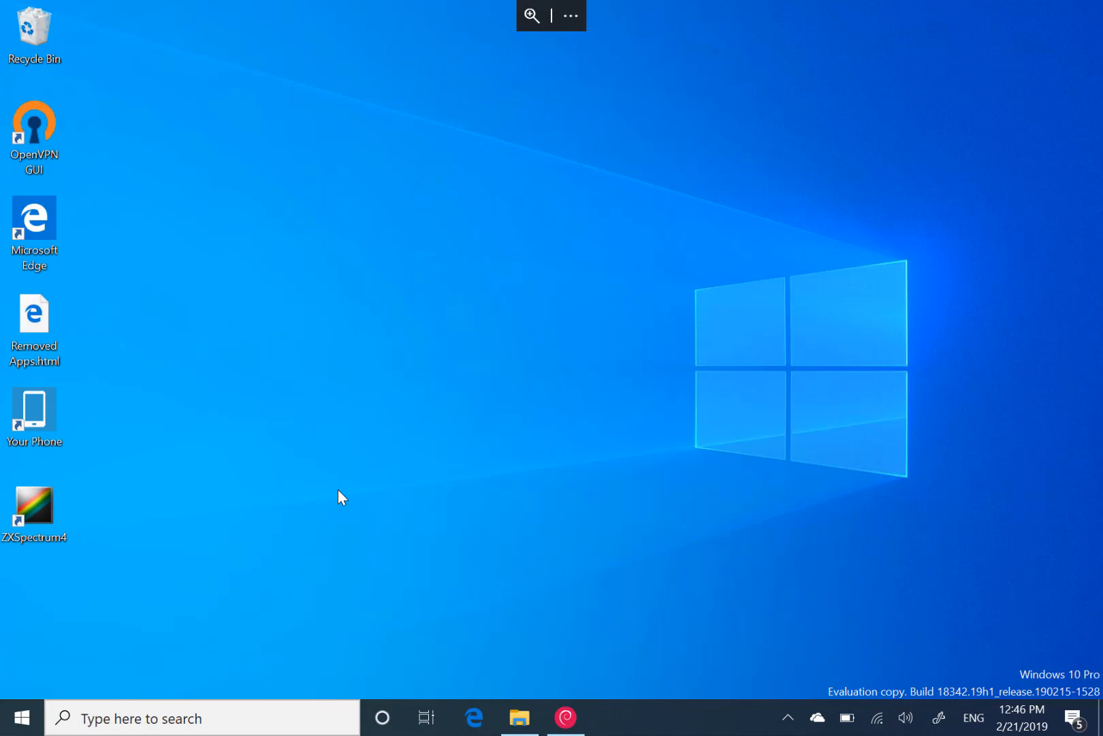
{"action": "mouse_move", "coordinate": [476, 426]}
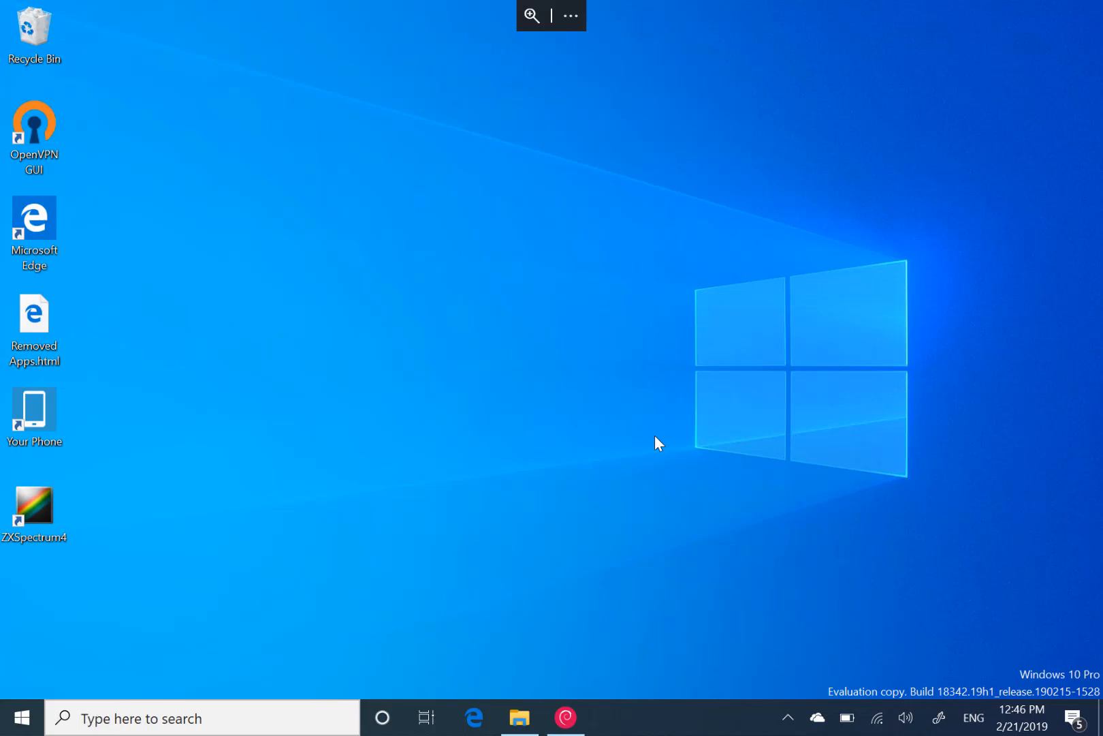
{"action": "mouse_move", "coordinate": [623, 419]}
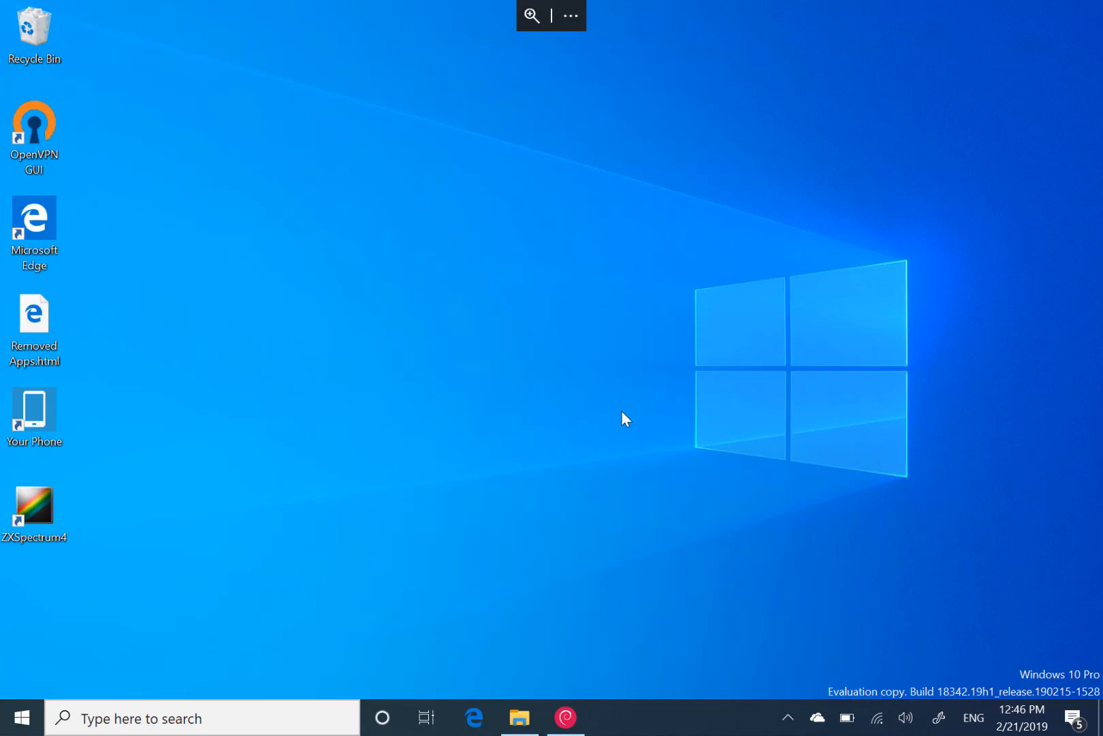
{"action": "mouse_move", "coordinate": [448, 523]}
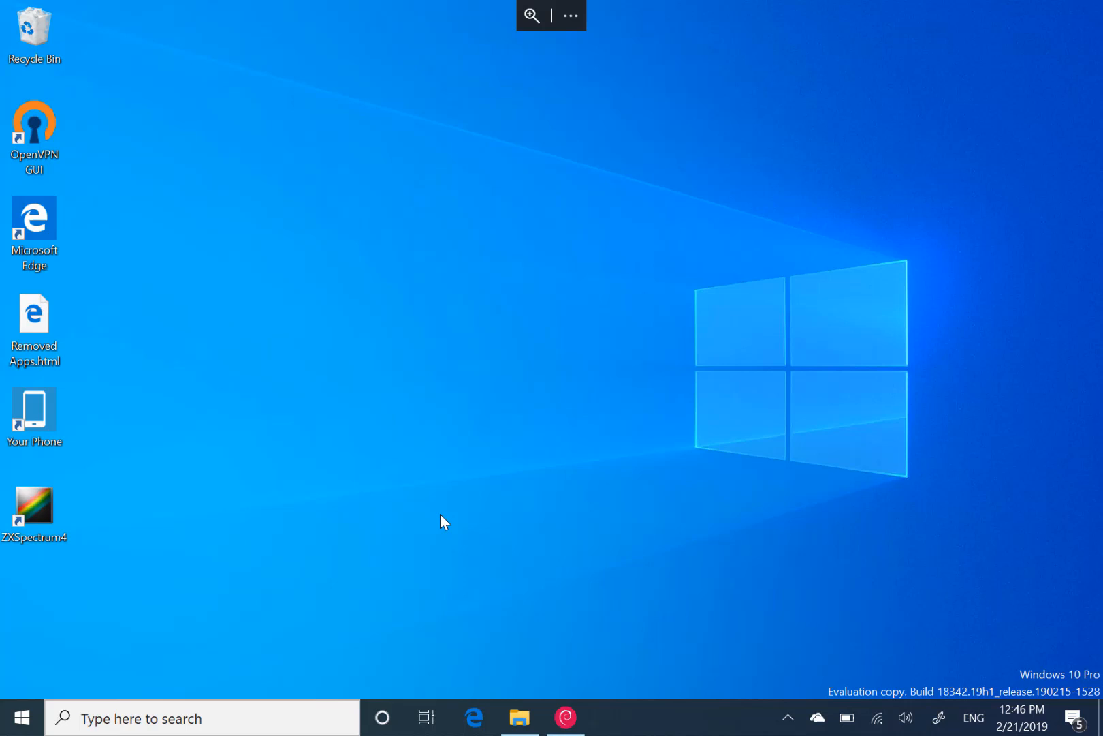
{"action": "mouse_move", "coordinate": [498, 579]}
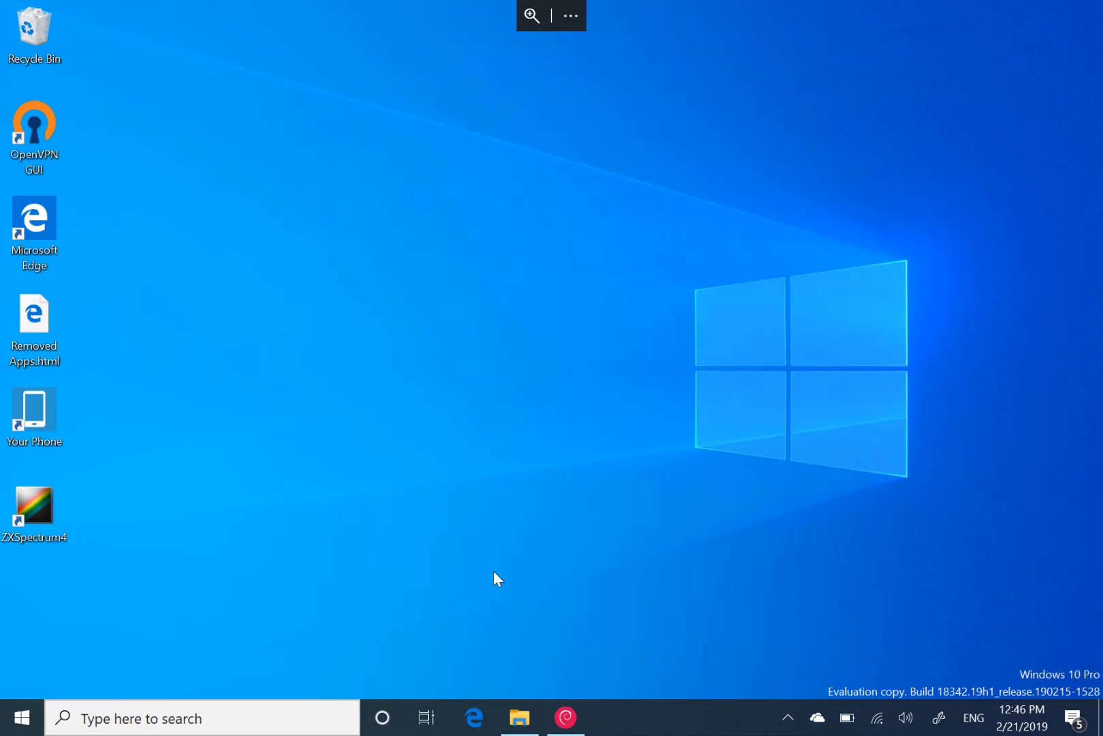
{"action": "mouse_move", "coordinate": [455, 296]}
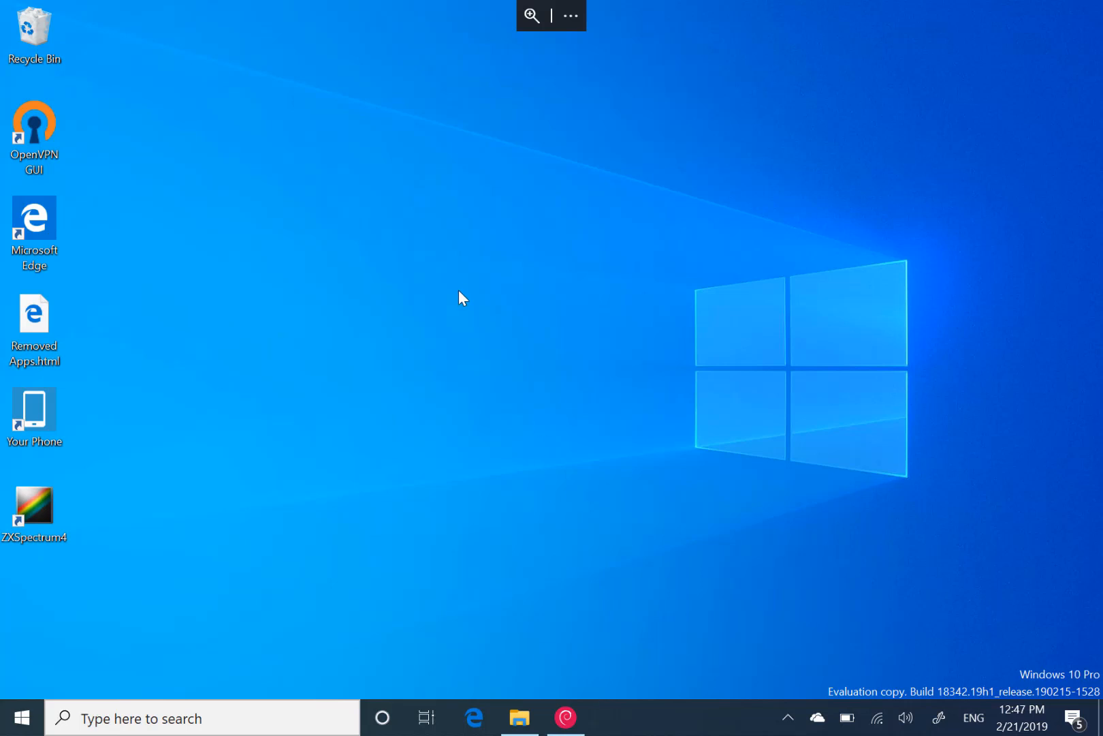
{"action": "mouse_move", "coordinate": [432, 377]}
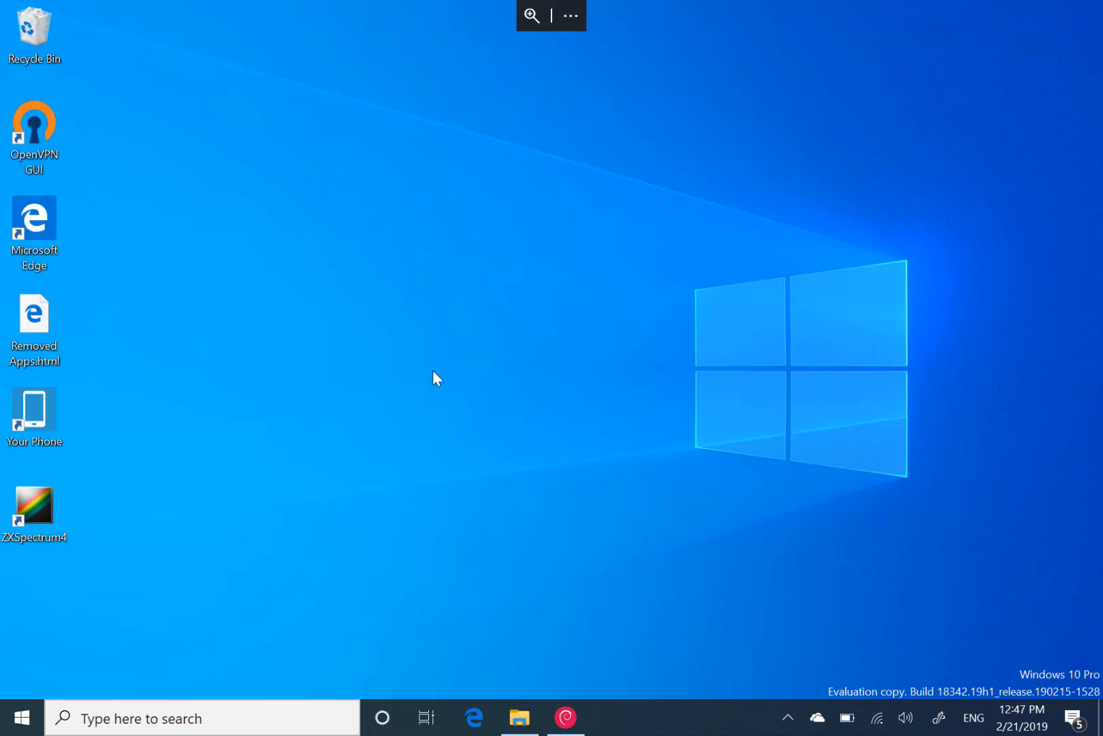
{"action": "mouse_move", "coordinate": [549, 692]}
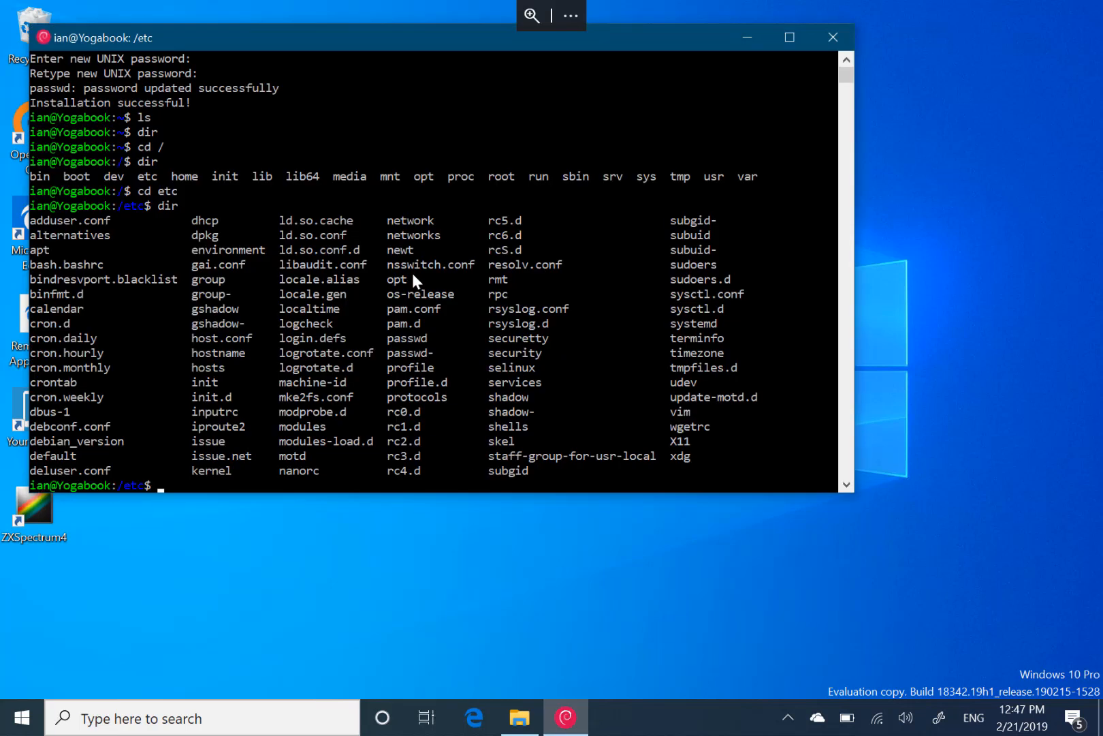
{"action": "mouse_move", "coordinate": [387, 211]}
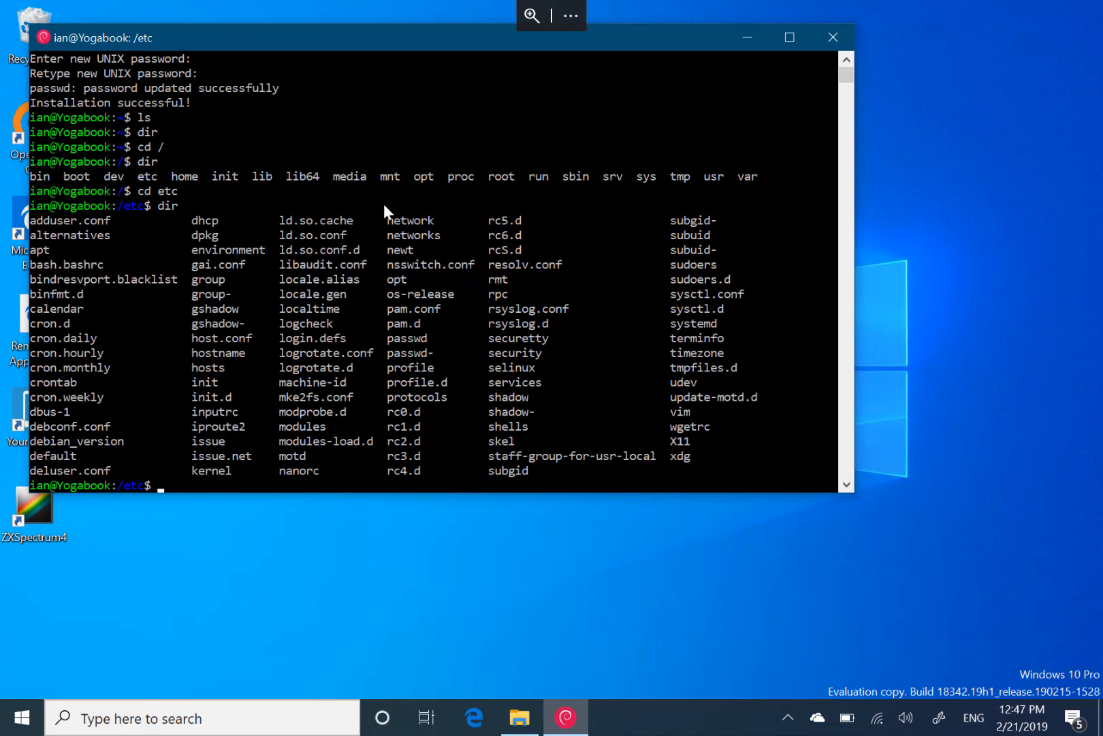
{"action": "mouse_move", "coordinate": [461, 274]}
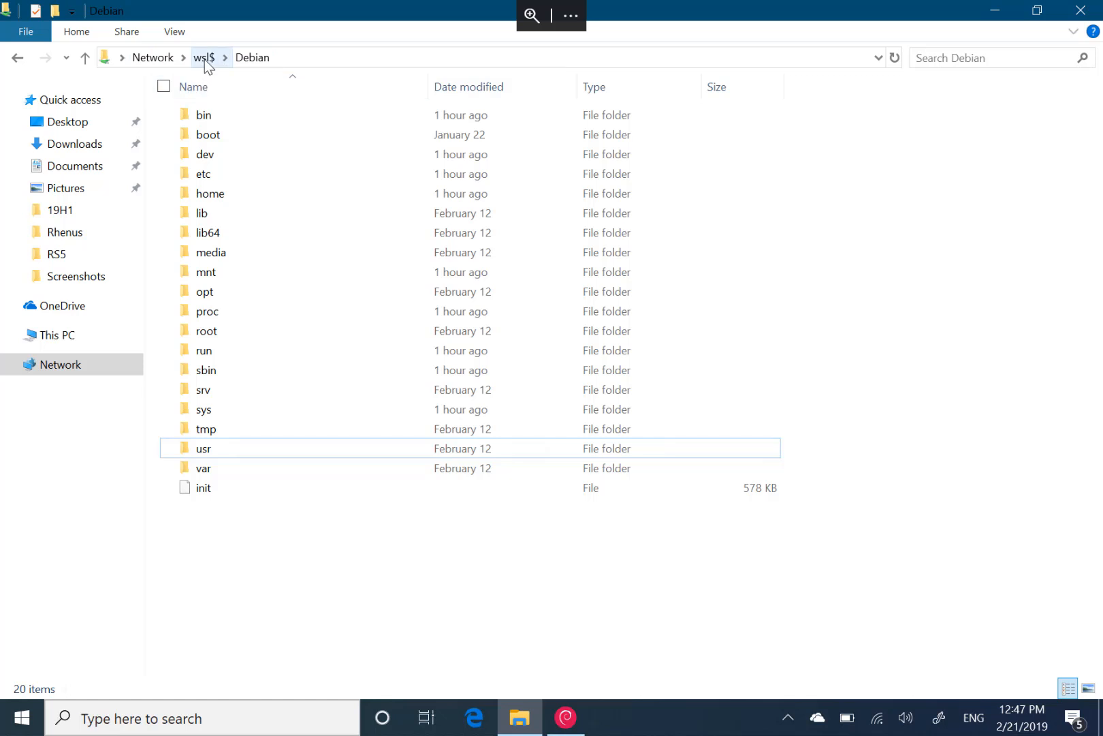
{"action": "mouse_move", "coordinate": [233, 378]}
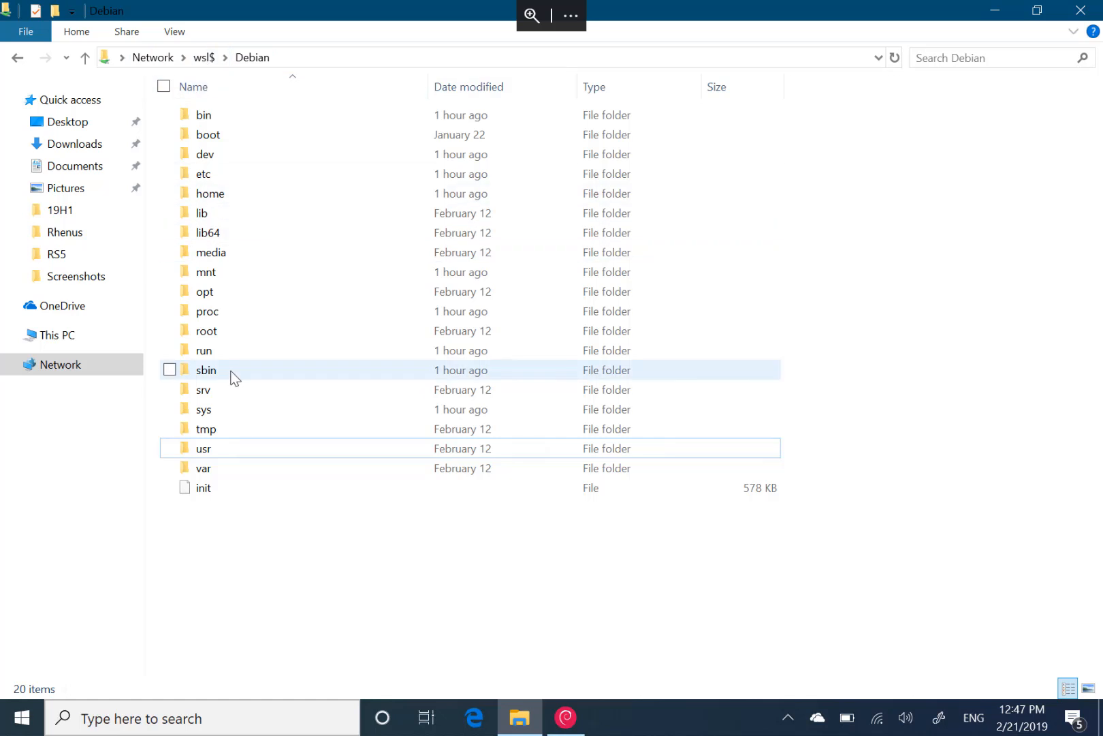
{"action": "mouse_move", "coordinate": [232, 196]}
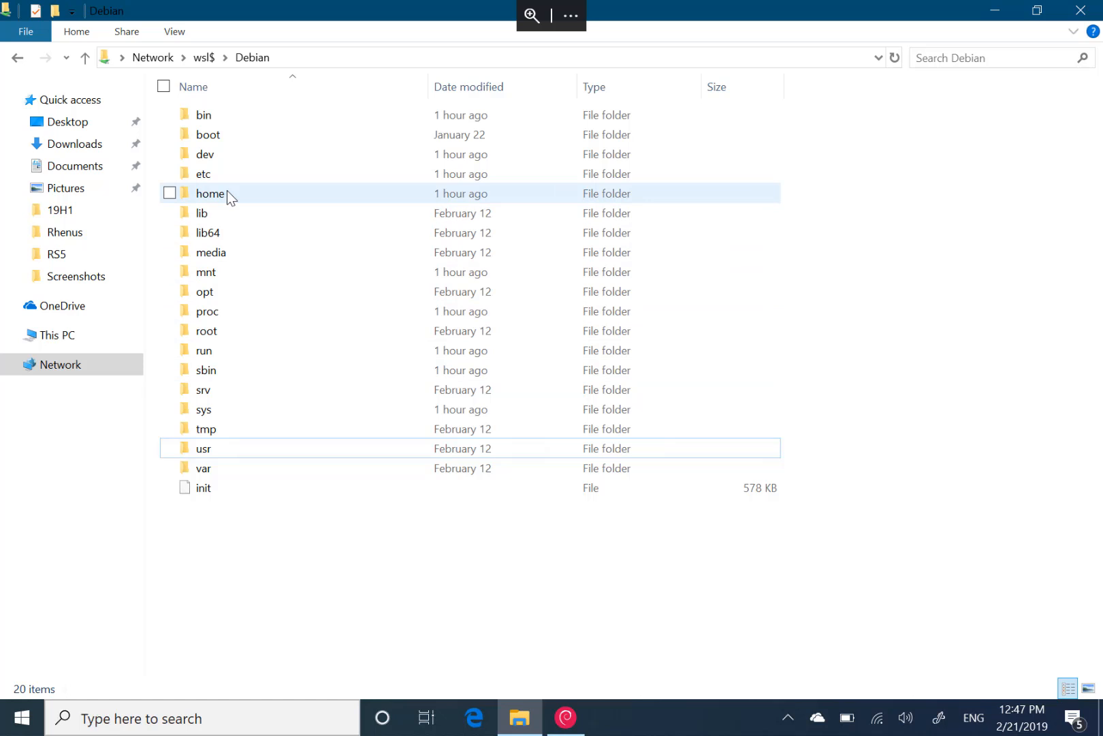
- Open Debian's home\ian folder, then show Timeline and switch back to that Explorer window
{"action": "double_click", "coordinate": [210, 194]}
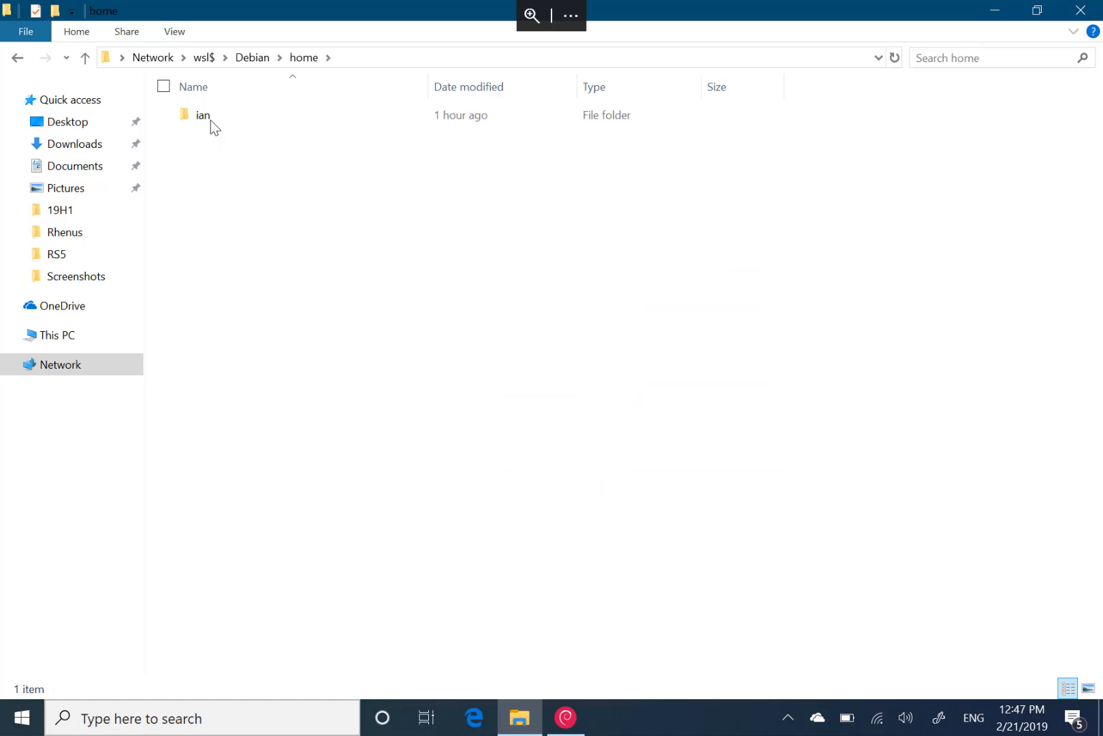
{"action": "double_click", "coordinate": [201, 115]}
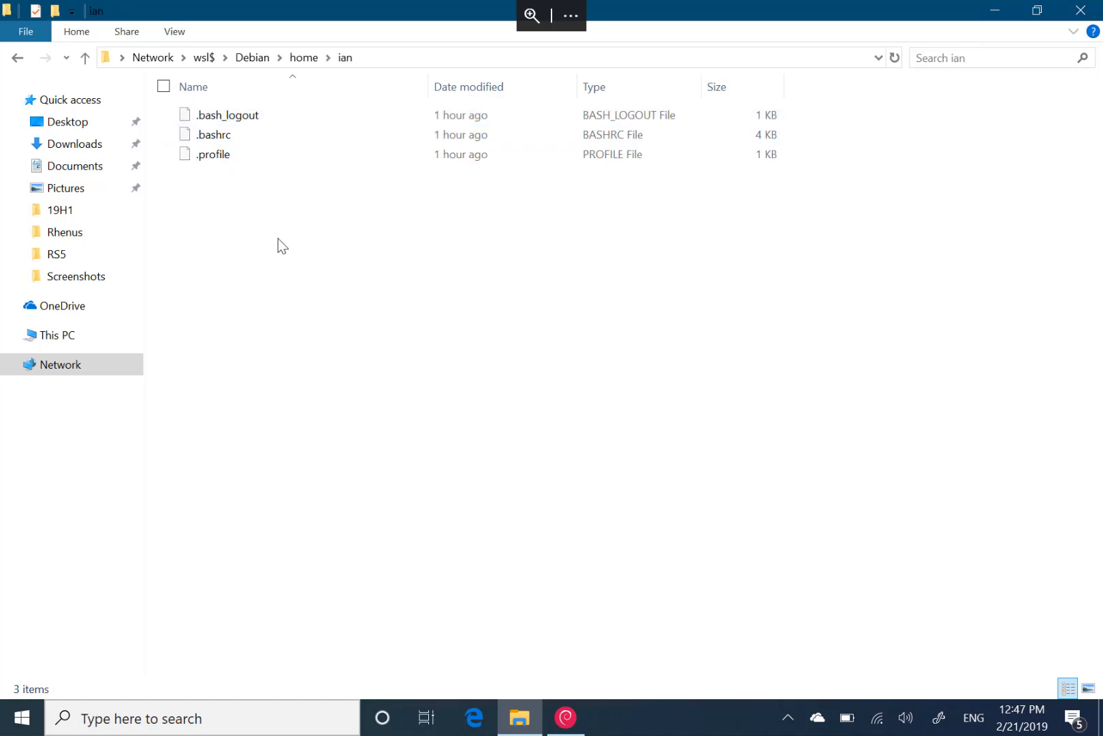
{"action": "mouse_move", "coordinate": [296, 246]}
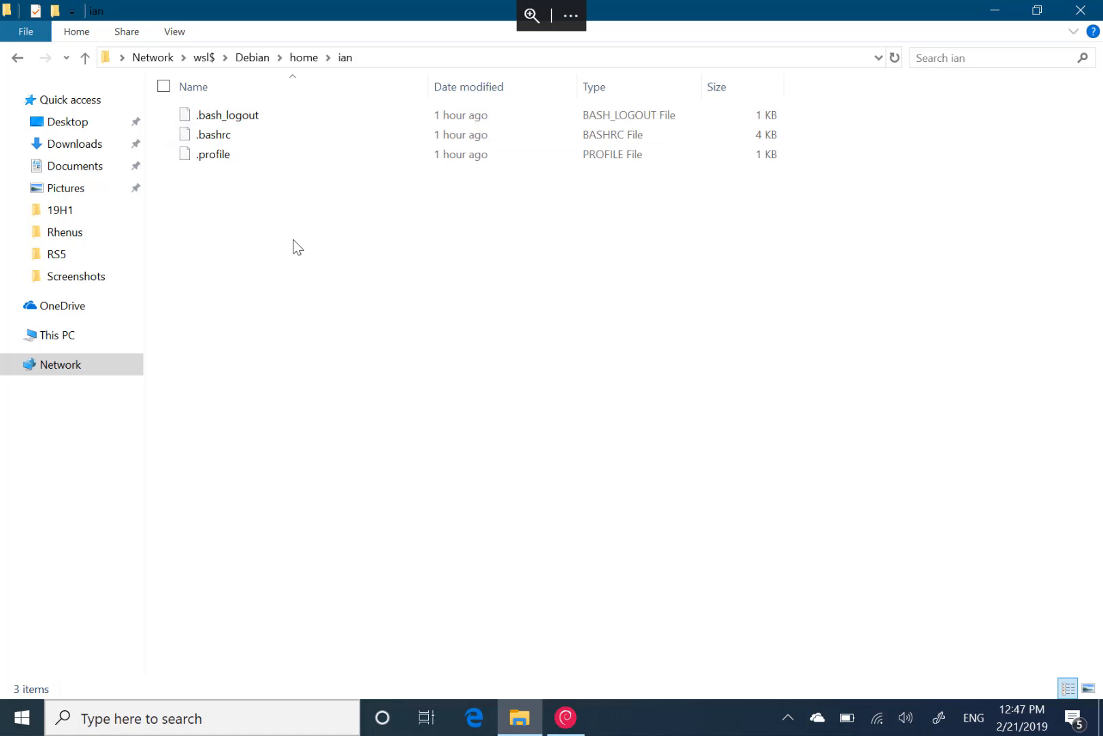
{"action": "mouse_move", "coordinate": [392, 308]}
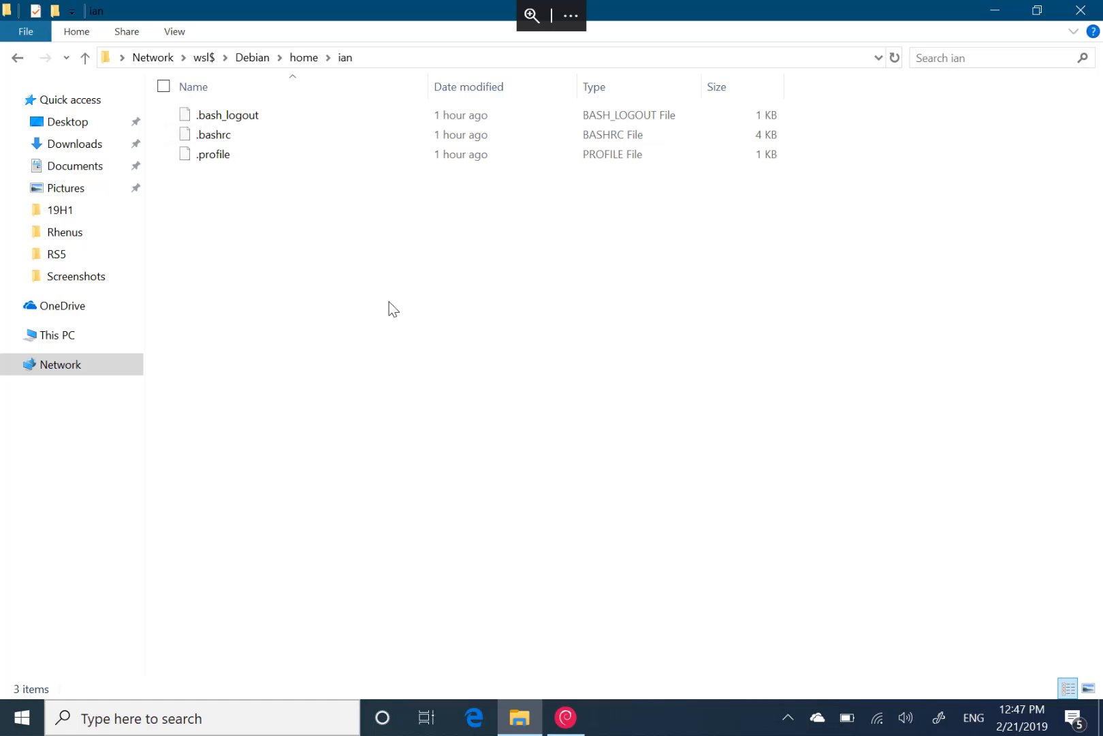
{"action": "mouse_move", "coordinate": [411, 385]}
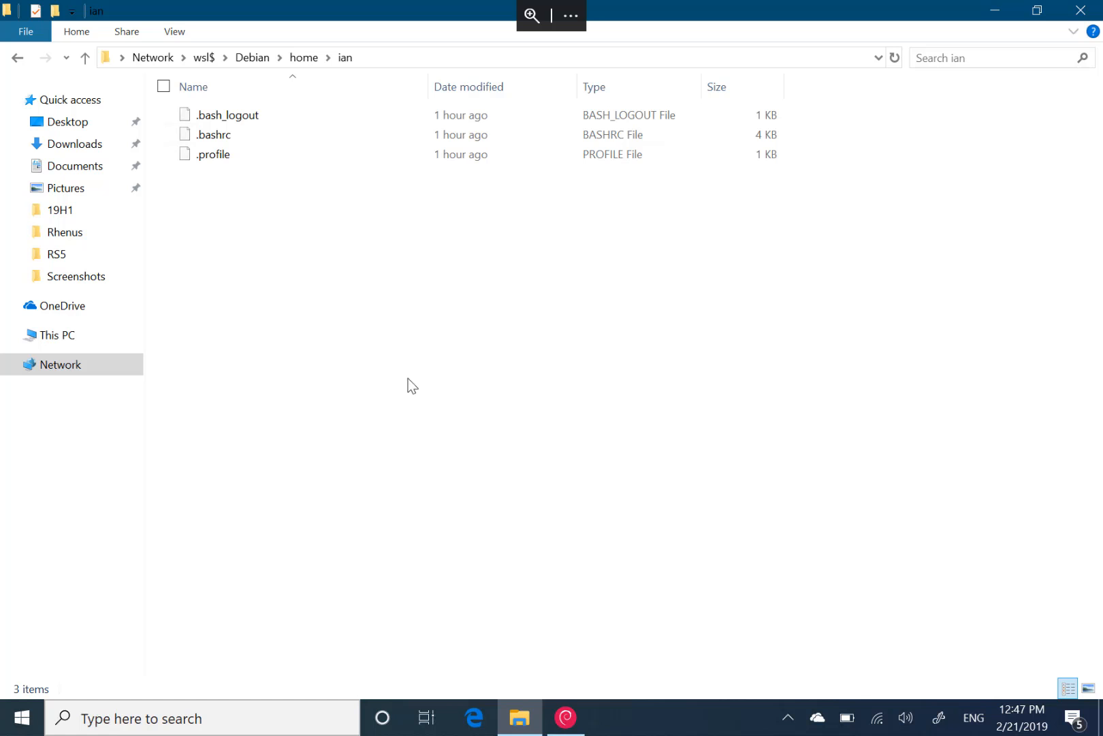
{"action": "mouse_move", "coordinate": [485, 361]}
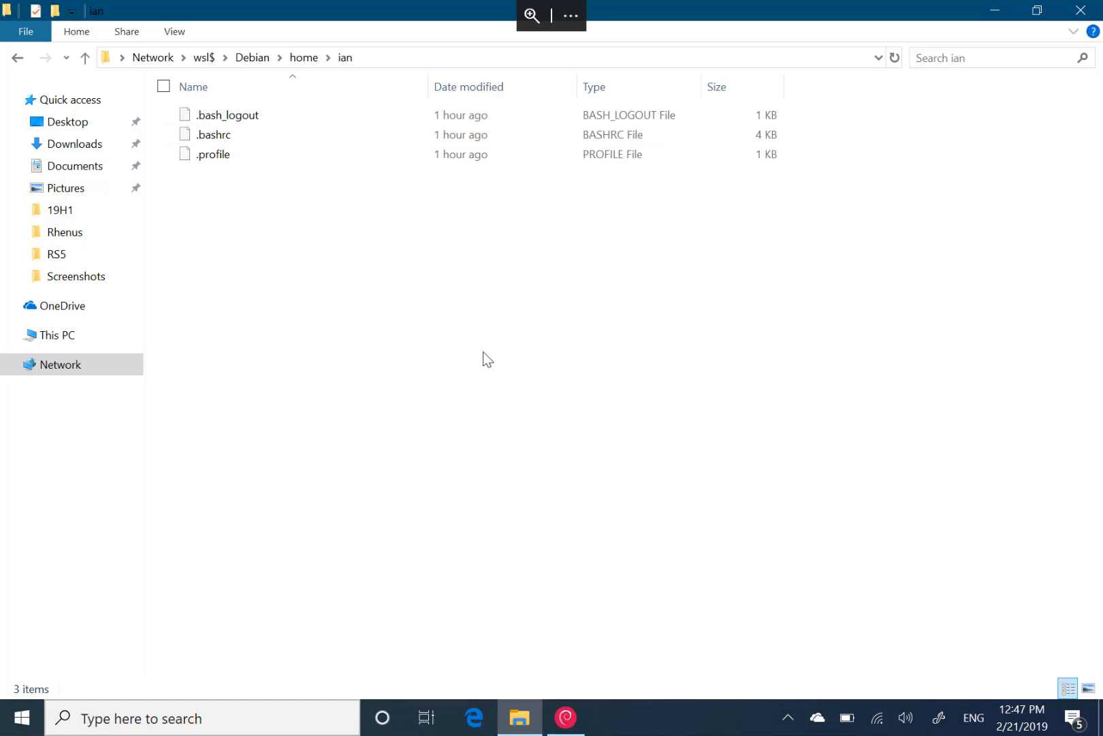
{"action": "mouse_move", "coordinate": [422, 719]}
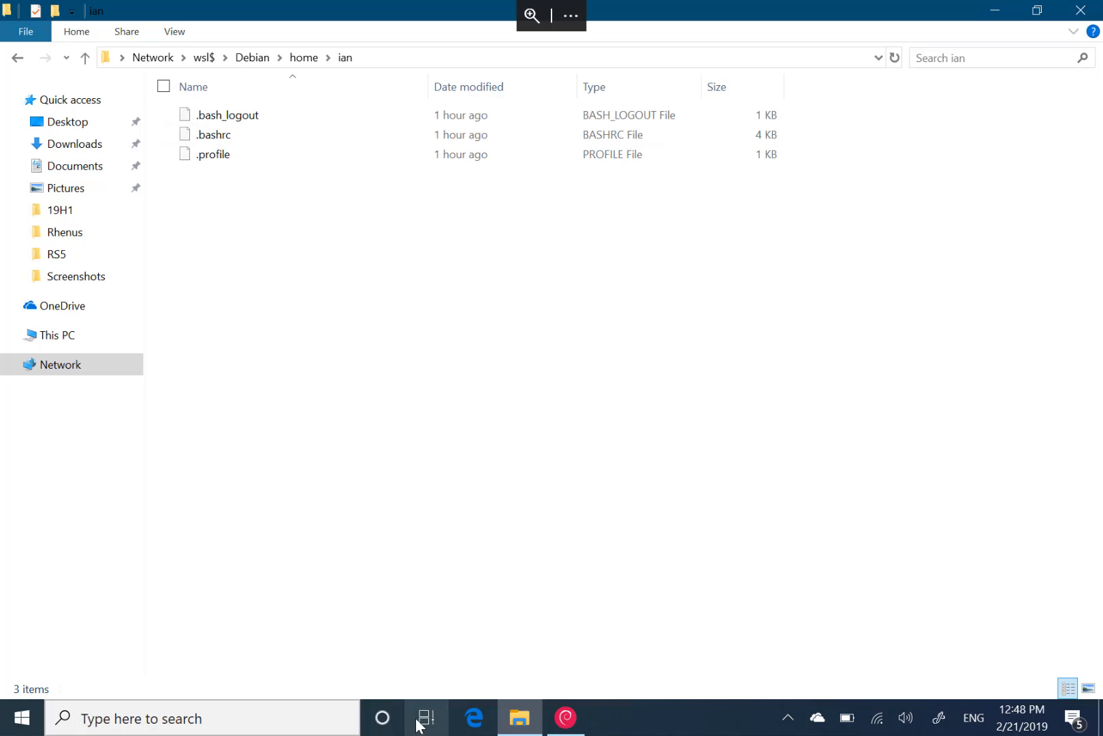
{"action": "mouse_move", "coordinate": [452, 645]}
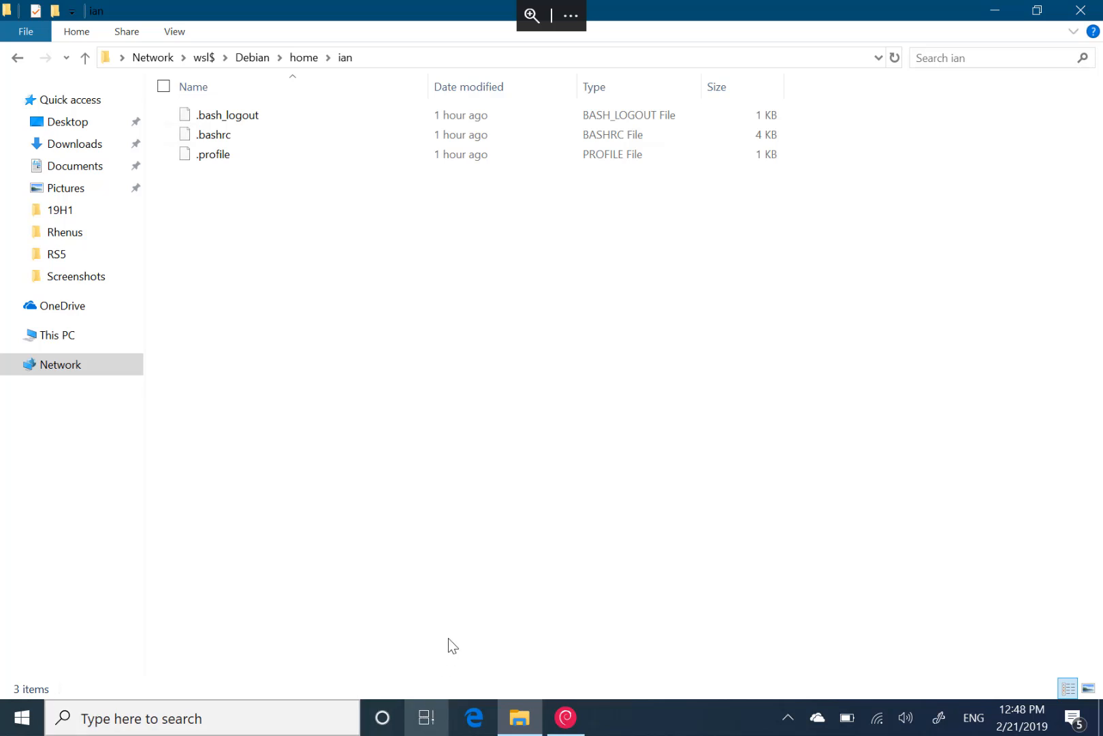
{"action": "left_click", "coordinate": [427, 717]}
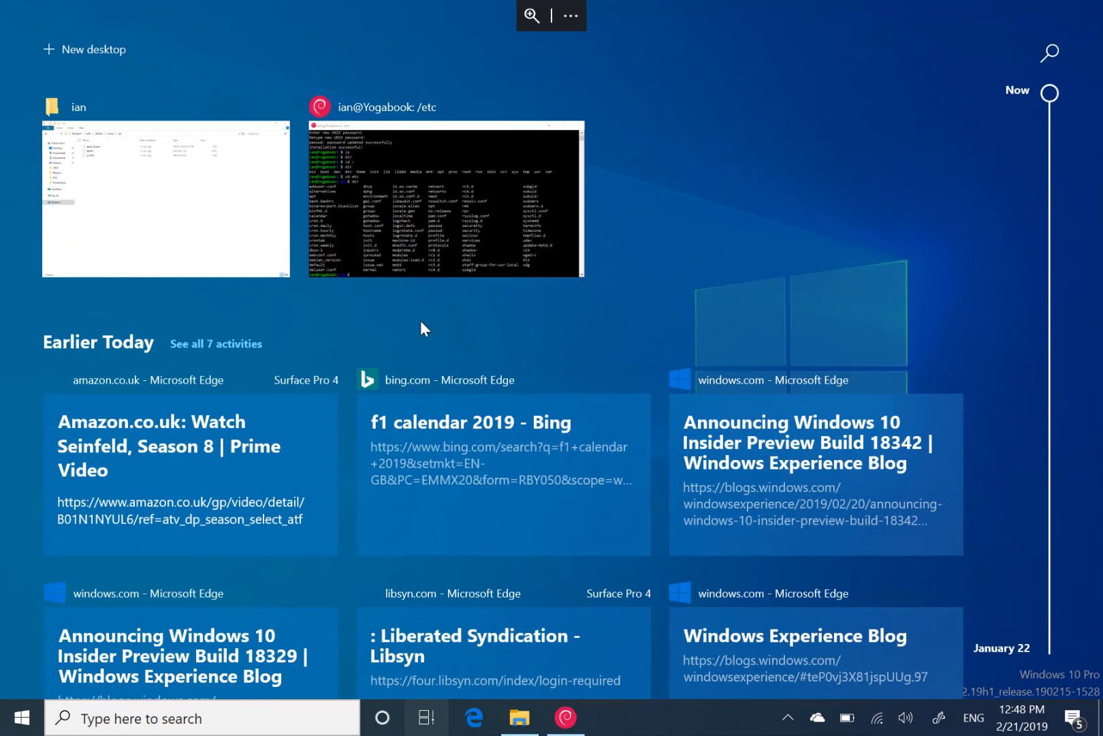
{"action": "left_click", "coordinate": [164, 200]}
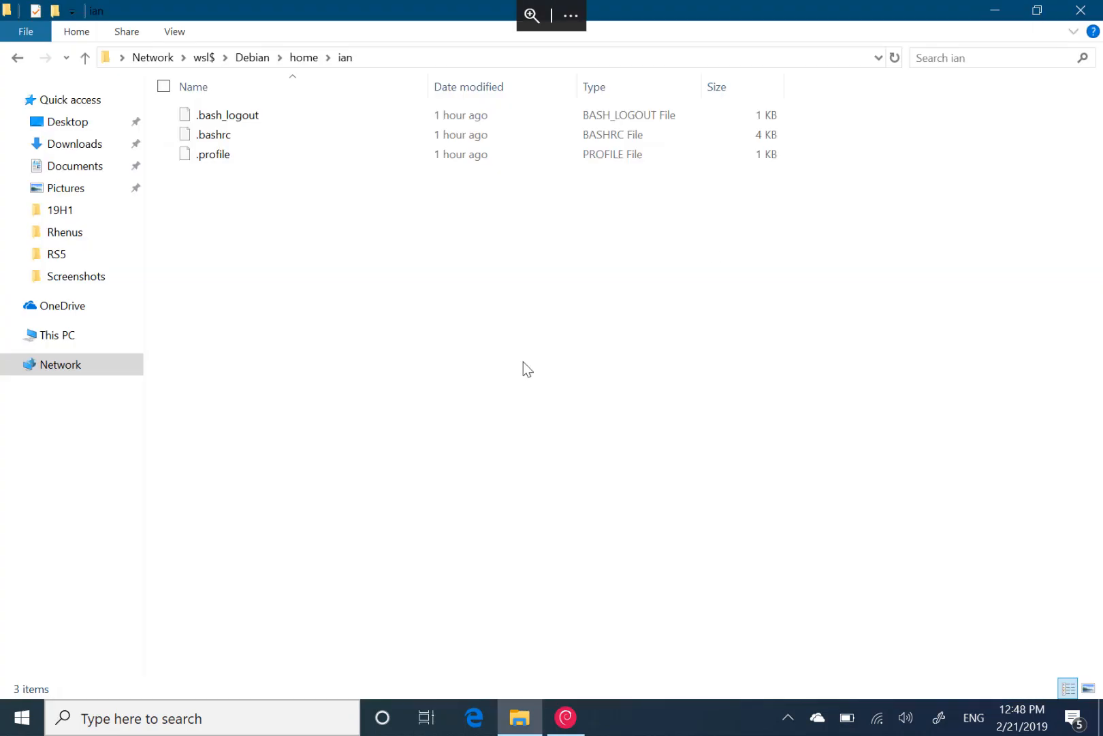
{"action": "mouse_move", "coordinate": [471, 400]}
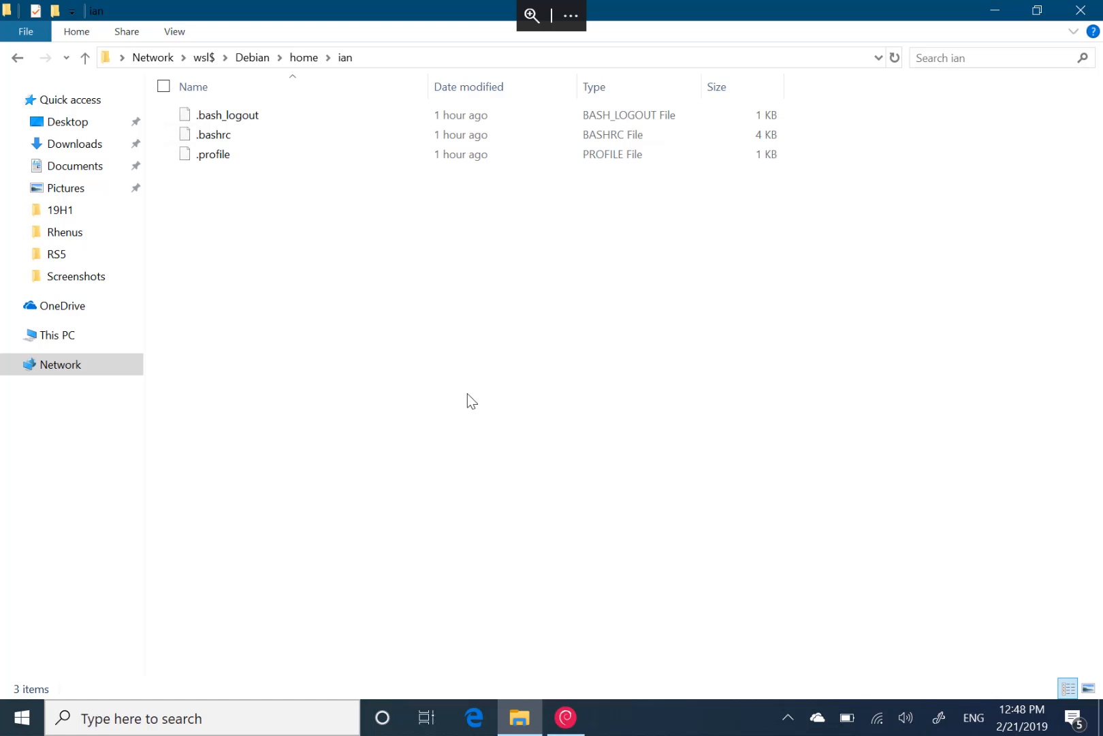
{"action": "mouse_move", "coordinate": [244, 579]}
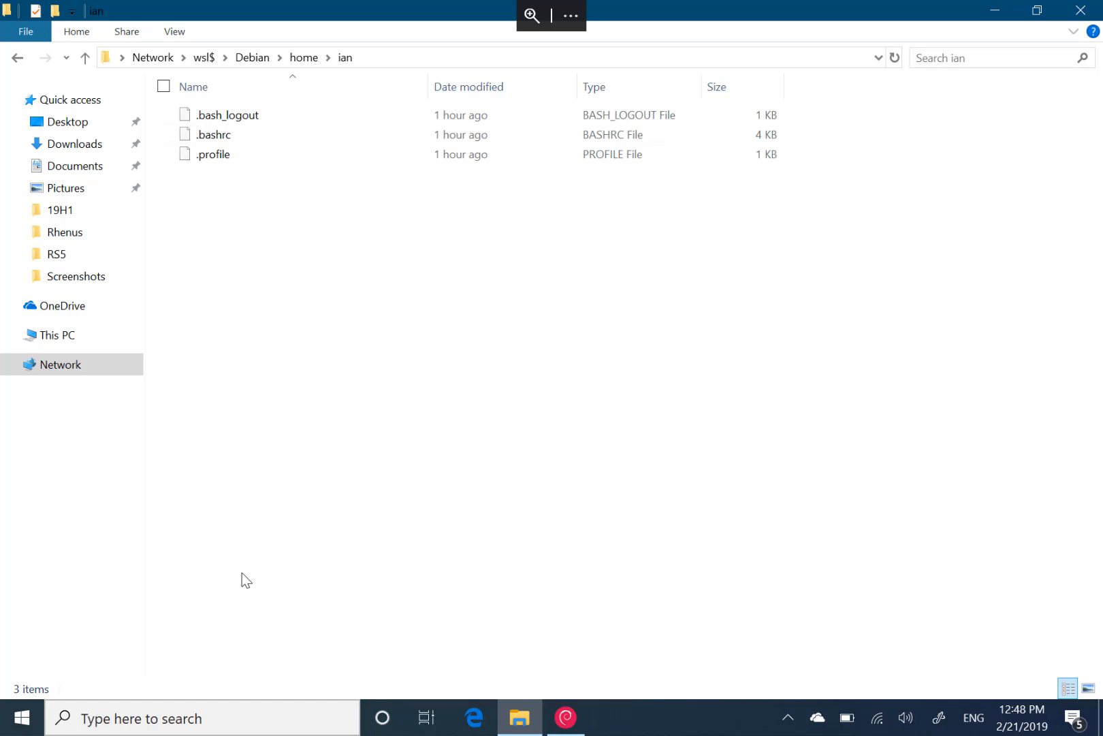
{"action": "mouse_move", "coordinate": [386, 558]}
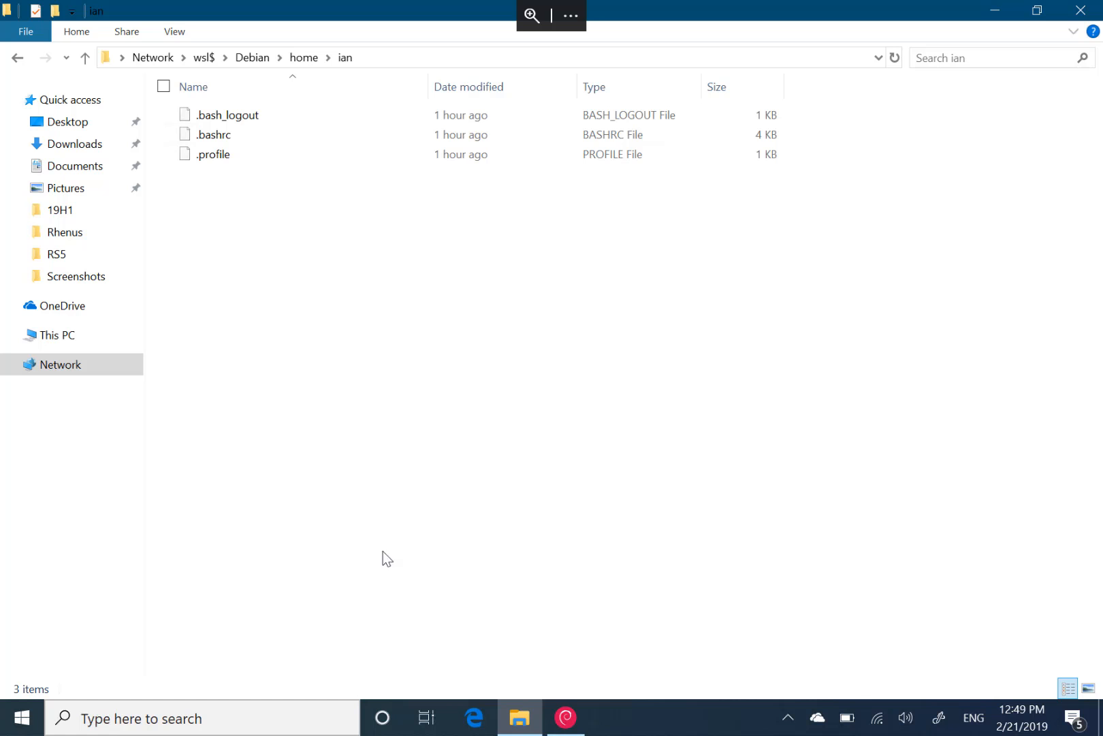
{"action": "mouse_move", "coordinate": [411, 511]}
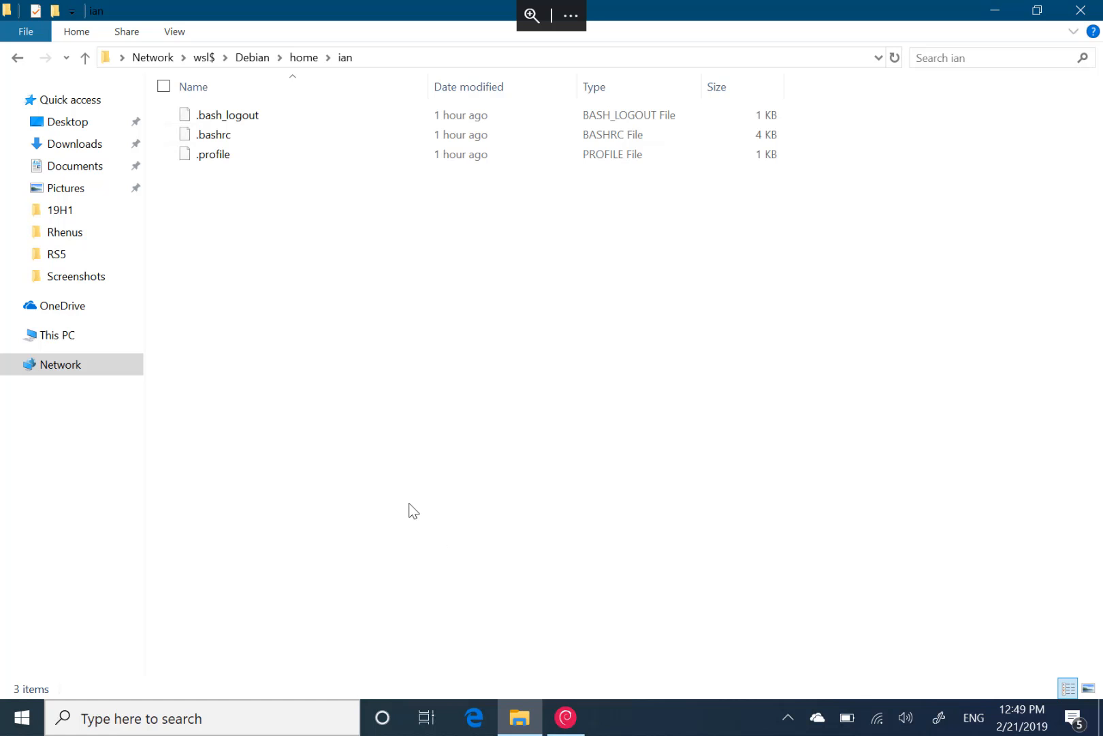
{"action": "mouse_move", "coordinate": [428, 536]}
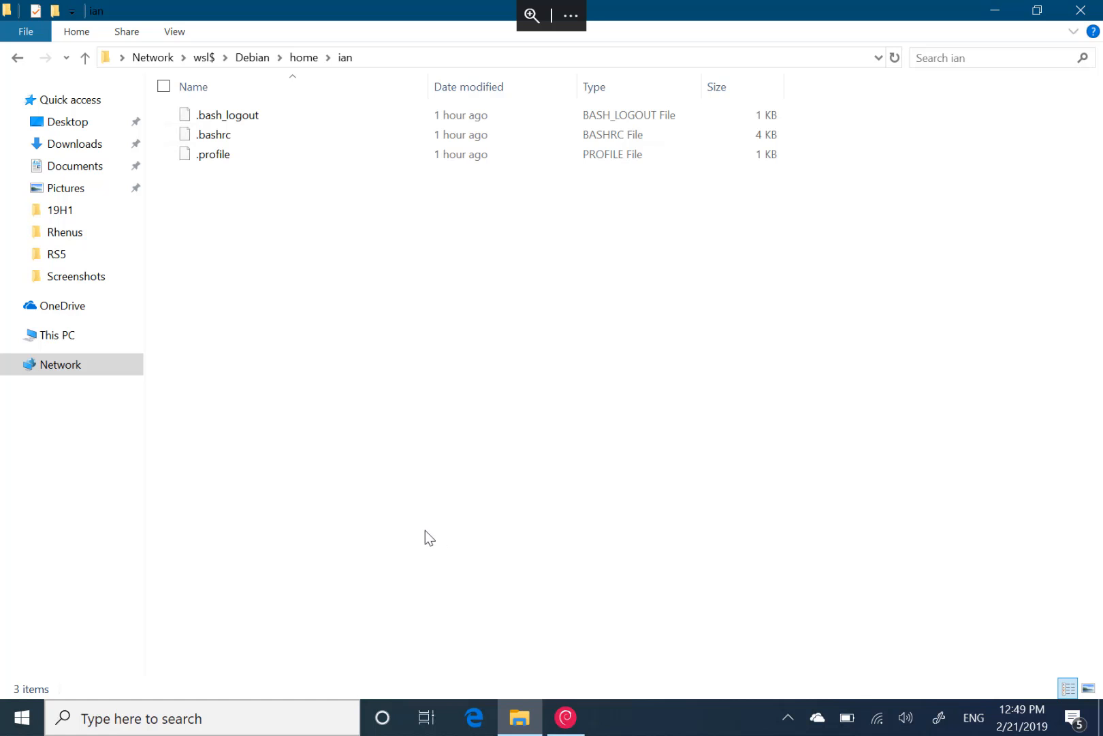
{"action": "mouse_move", "coordinate": [372, 669]}
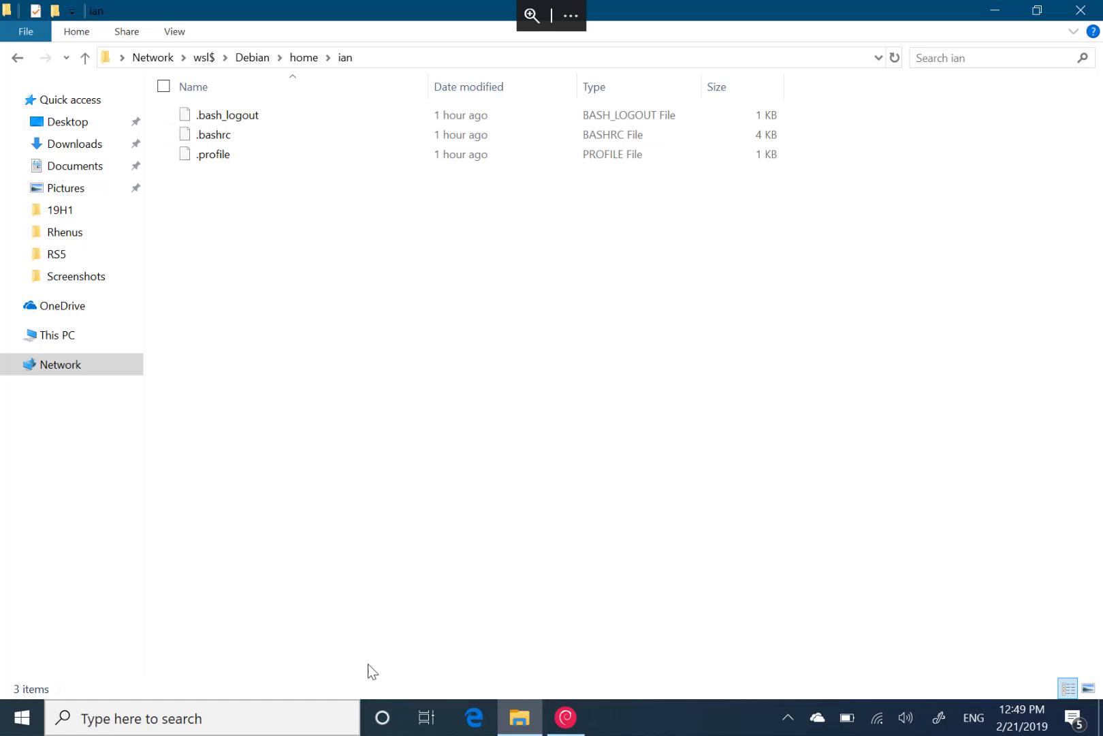
{"action": "mouse_move", "coordinate": [398, 491]}
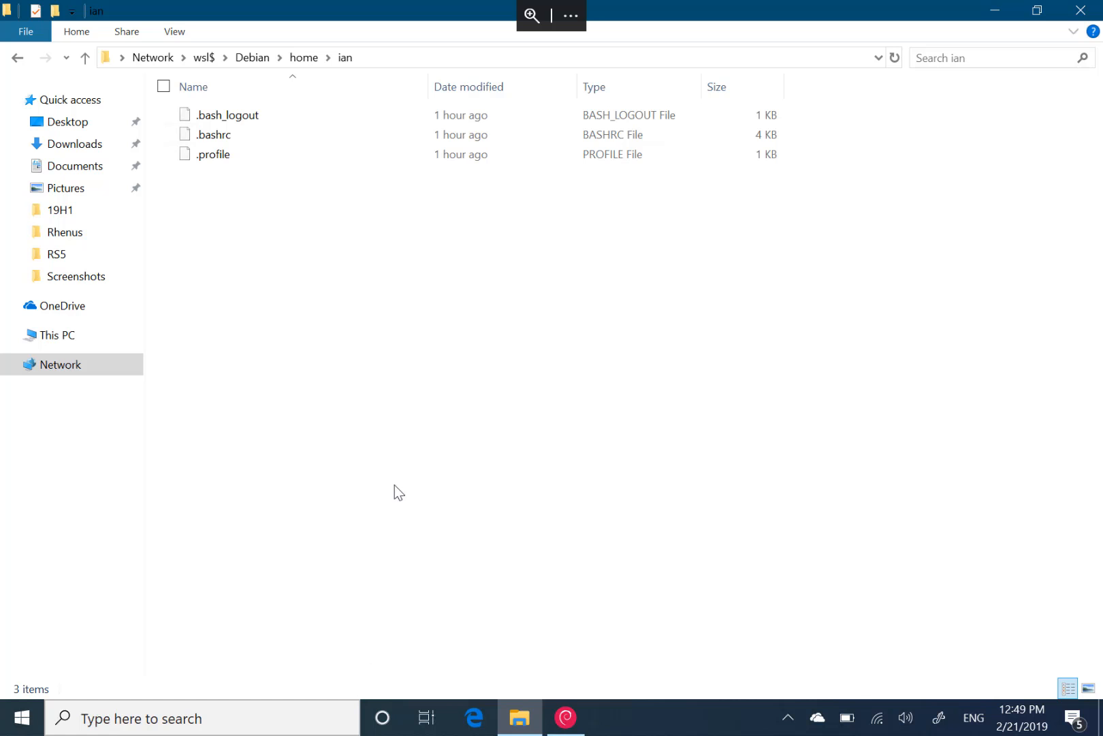
{"action": "mouse_move", "coordinate": [413, 518]}
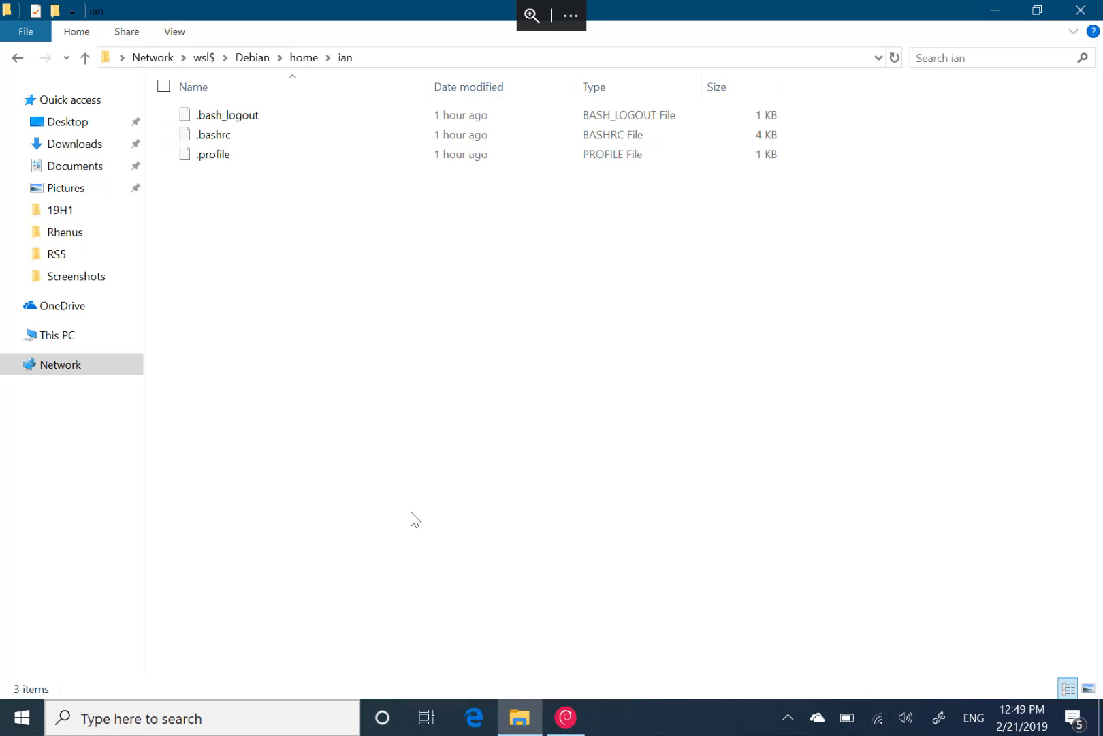
{"action": "mouse_move", "coordinate": [391, 516]}
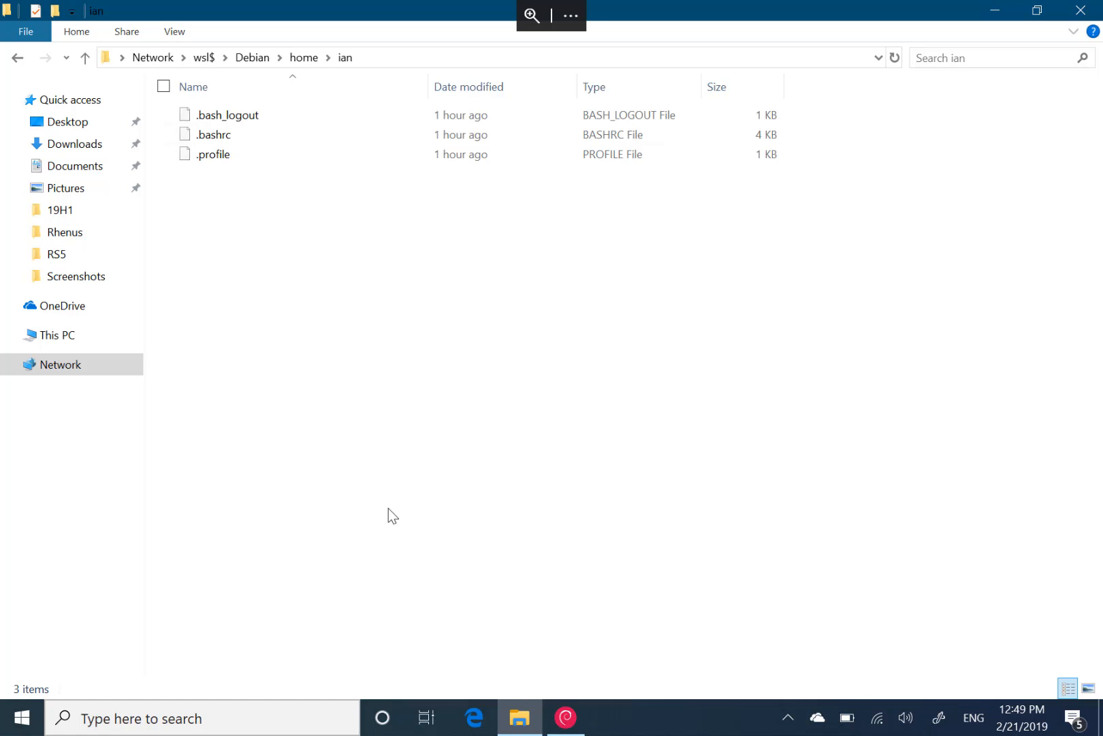
{"action": "mouse_move", "coordinate": [567, 314]}
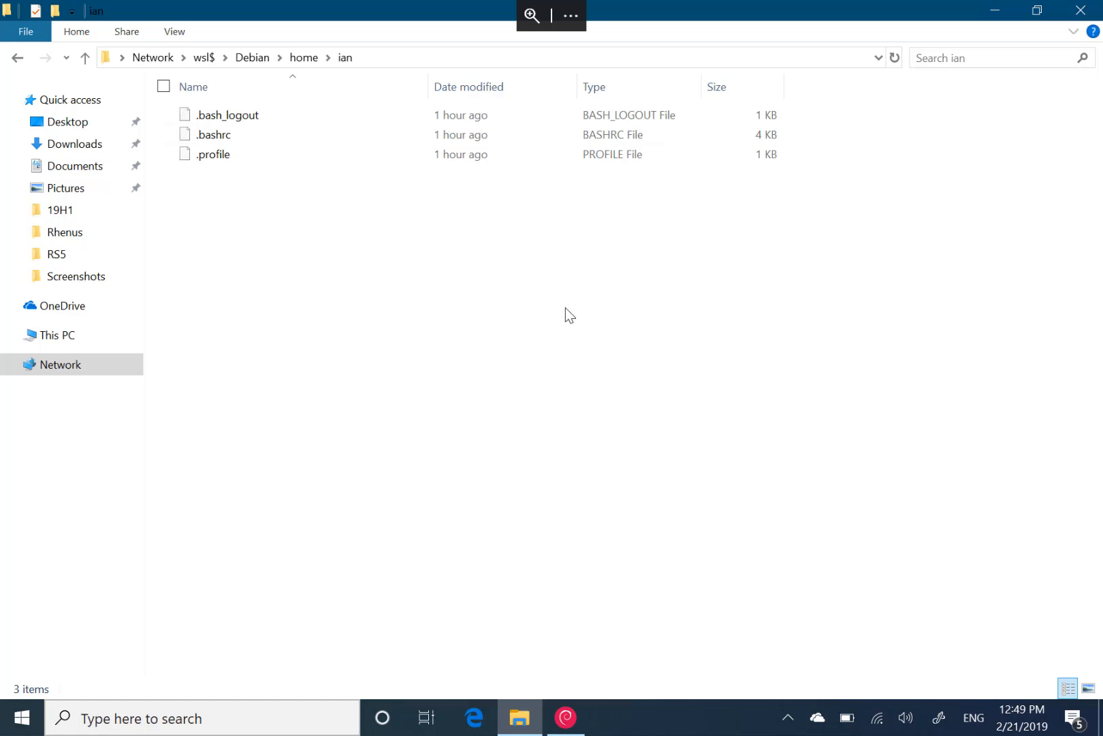
{"action": "mouse_move", "coordinate": [498, 415]}
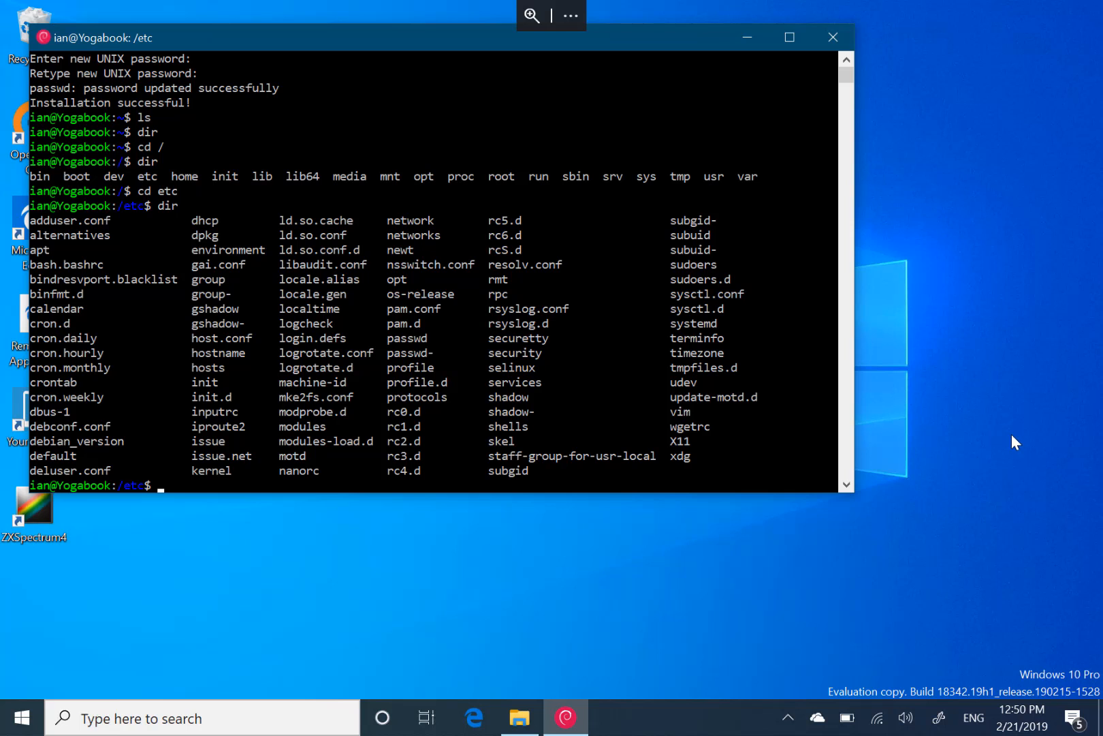
{"action": "mouse_move", "coordinate": [824, 369]}
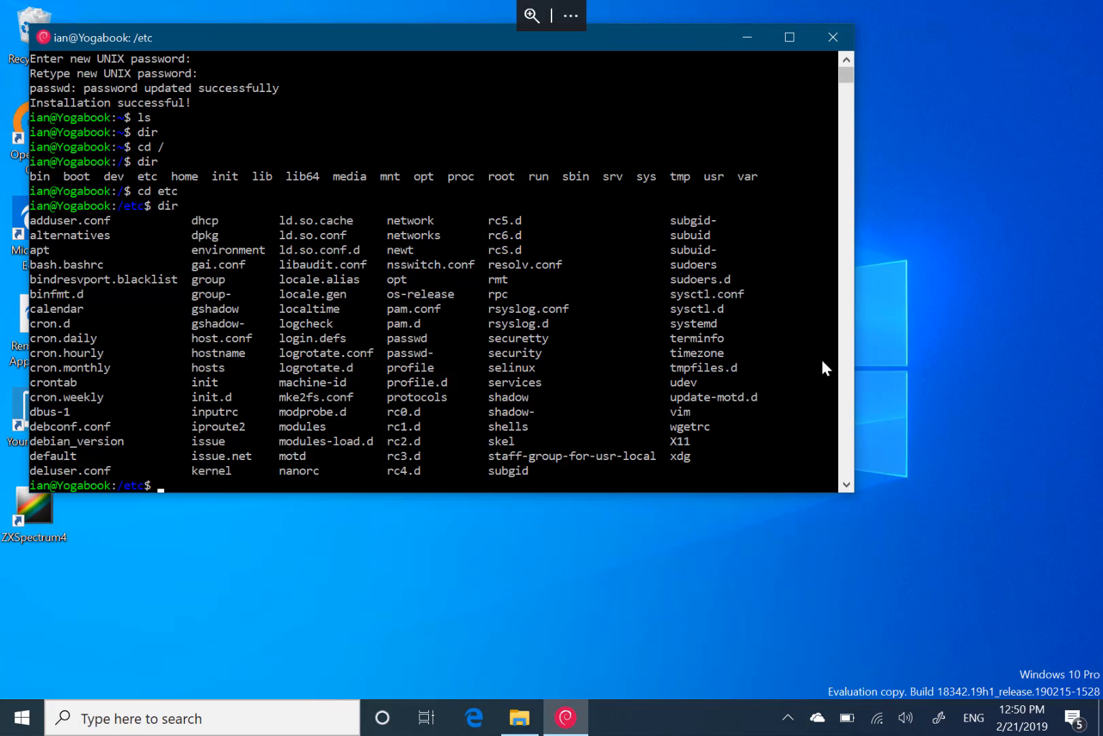
{"action": "mouse_move", "coordinate": [541, 405]}
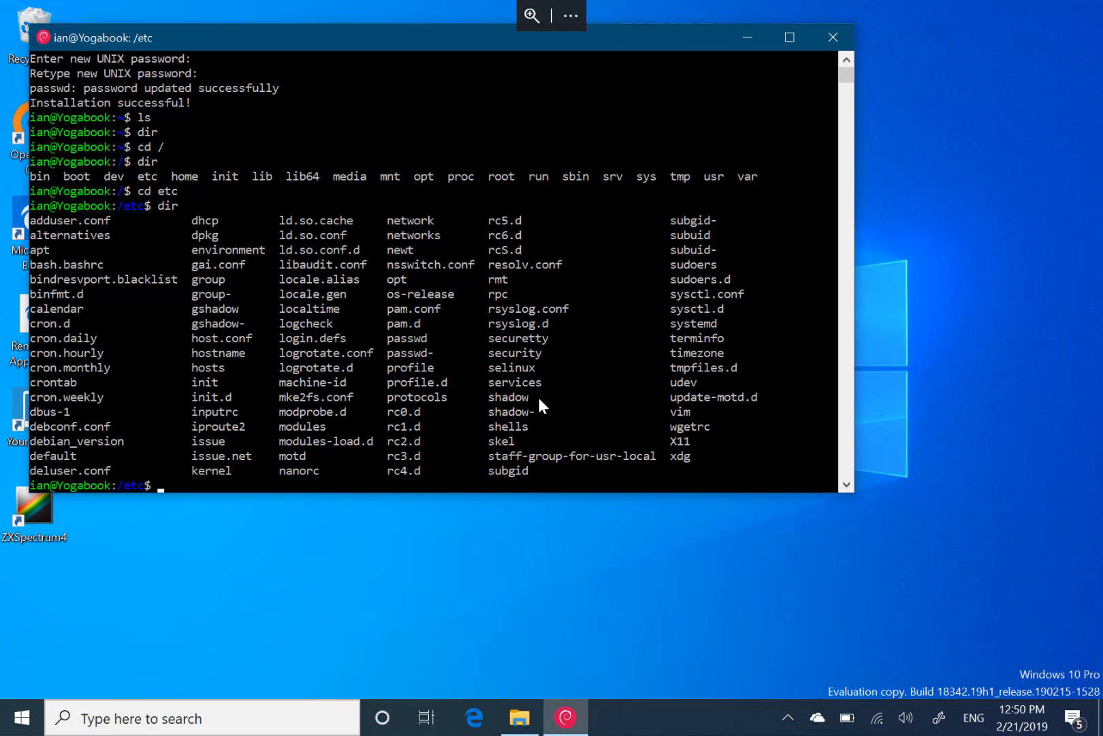
{"action": "mouse_move", "coordinate": [286, 177]}
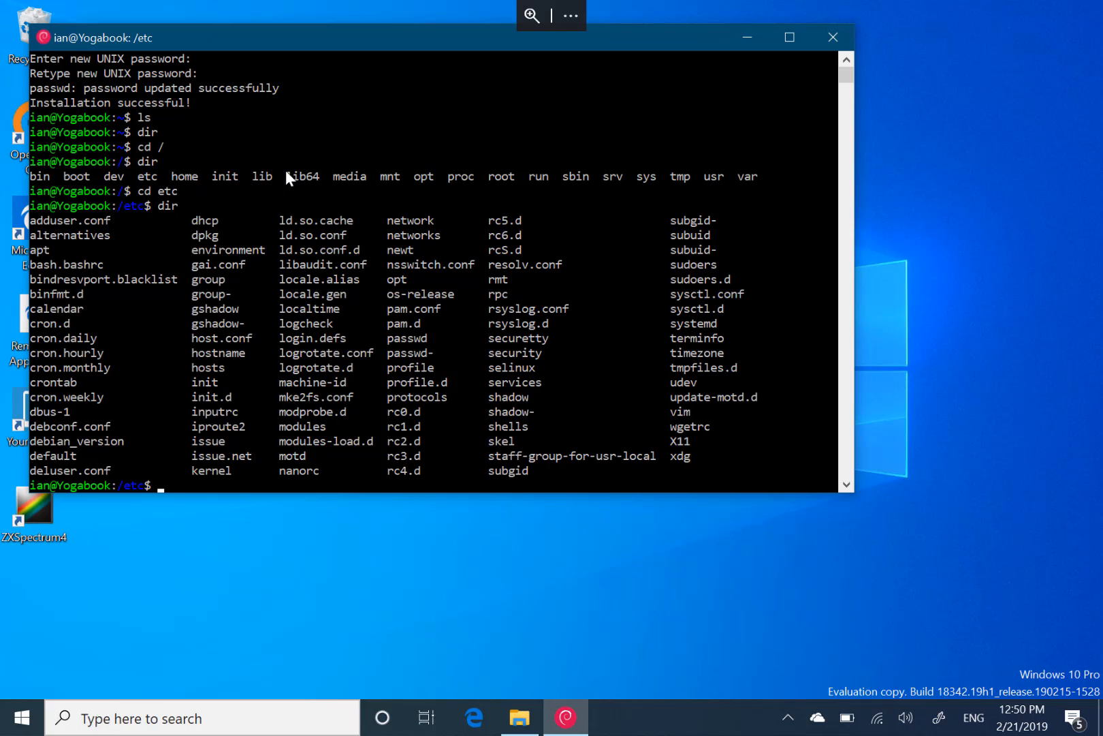